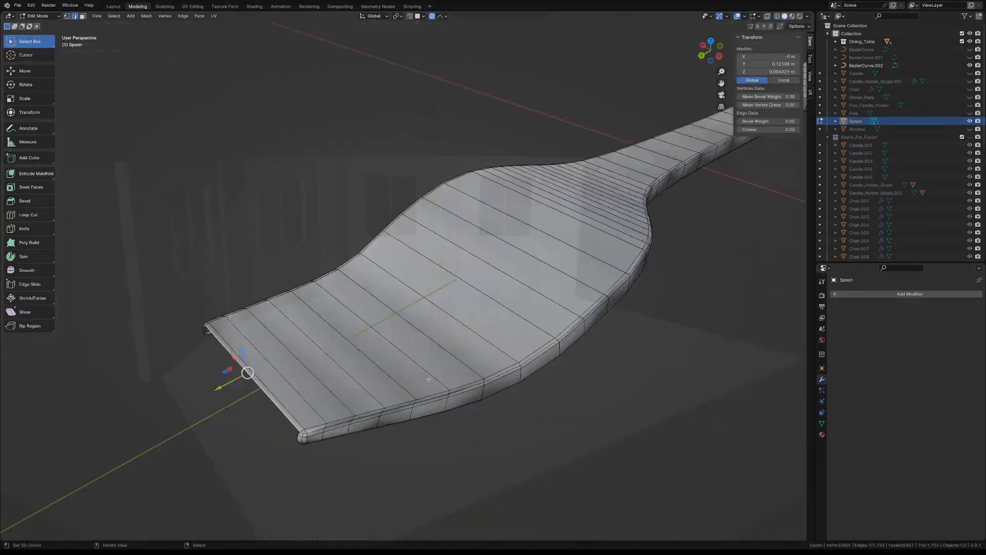
Leave Edit Mode on the spoon and return to Object Mode over the dining-room scene
{"action": "key", "text": "Tab"}
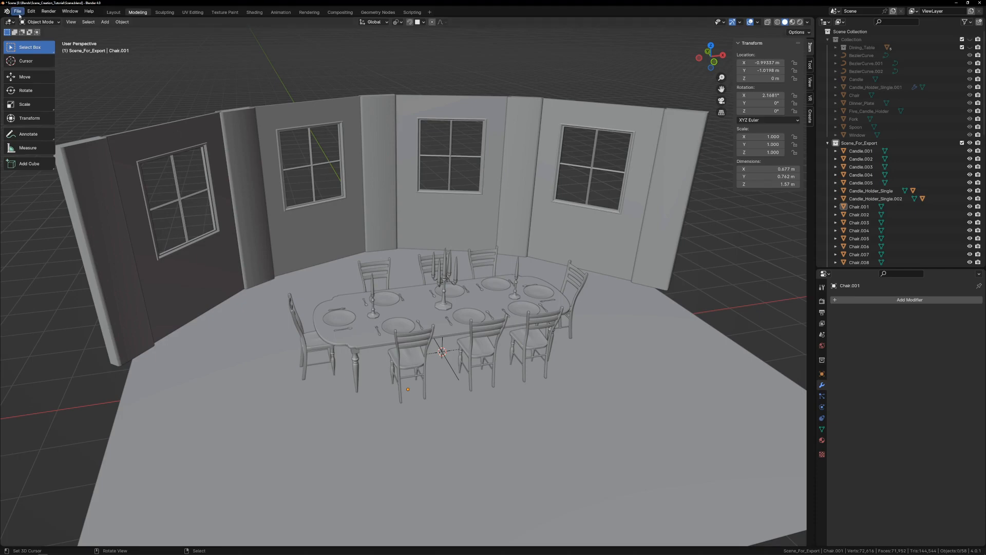
Export only the active collection to Scene.fbx with geometry smoothing set to Edge
{"action": "left_click", "coordinate": [18, 12]}
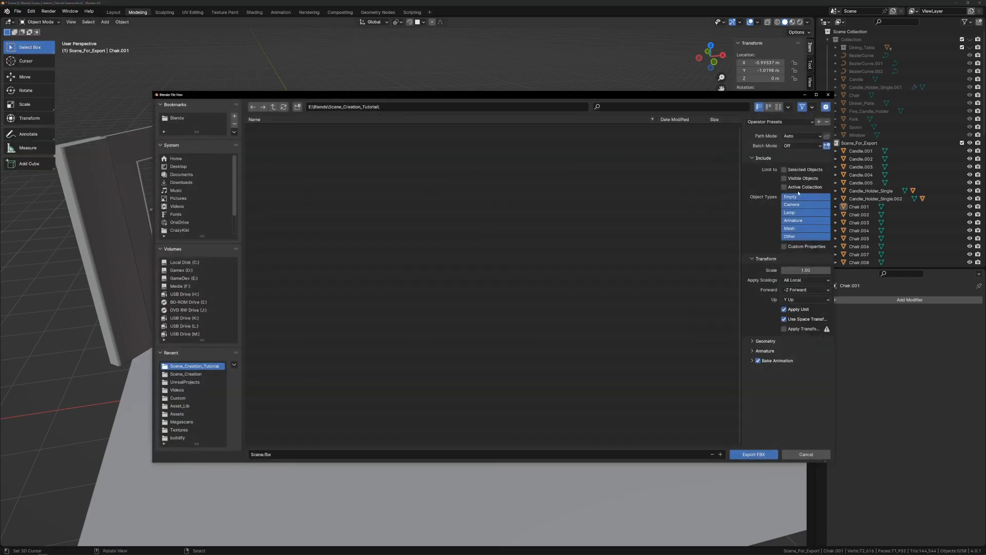
{"action": "left_click", "coordinate": [784, 187]}
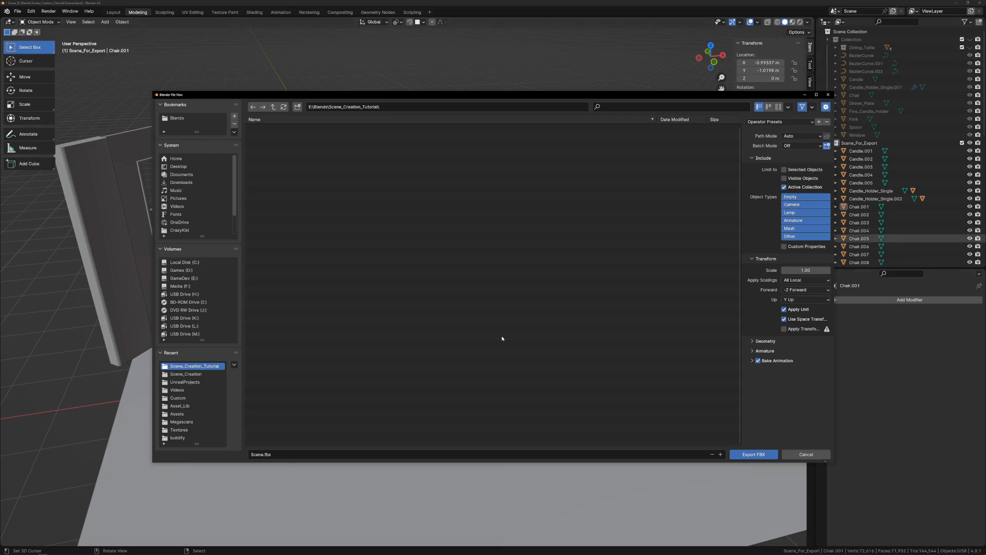
{"action": "mouse_move", "coordinate": [632, 322]}
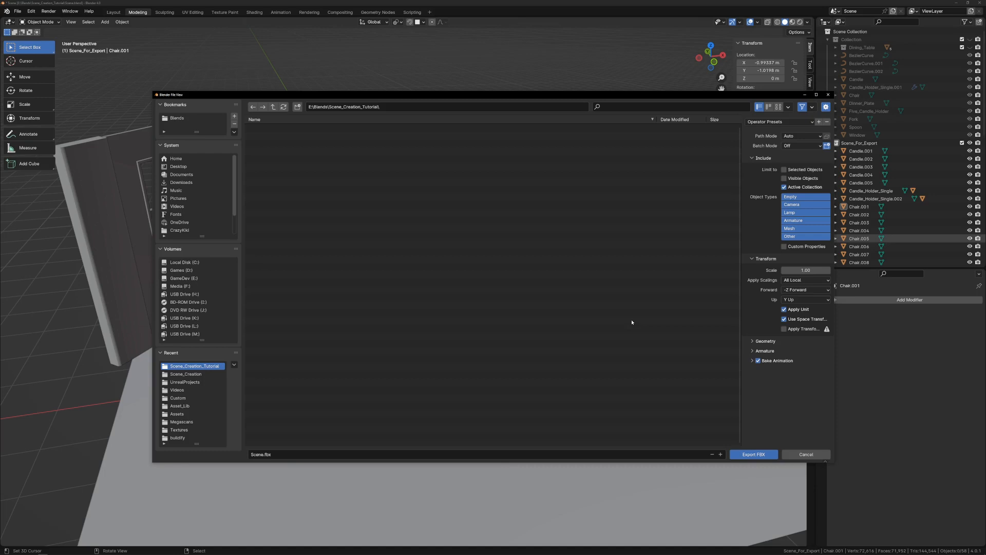
{"action": "left_click", "coordinate": [752, 341]}
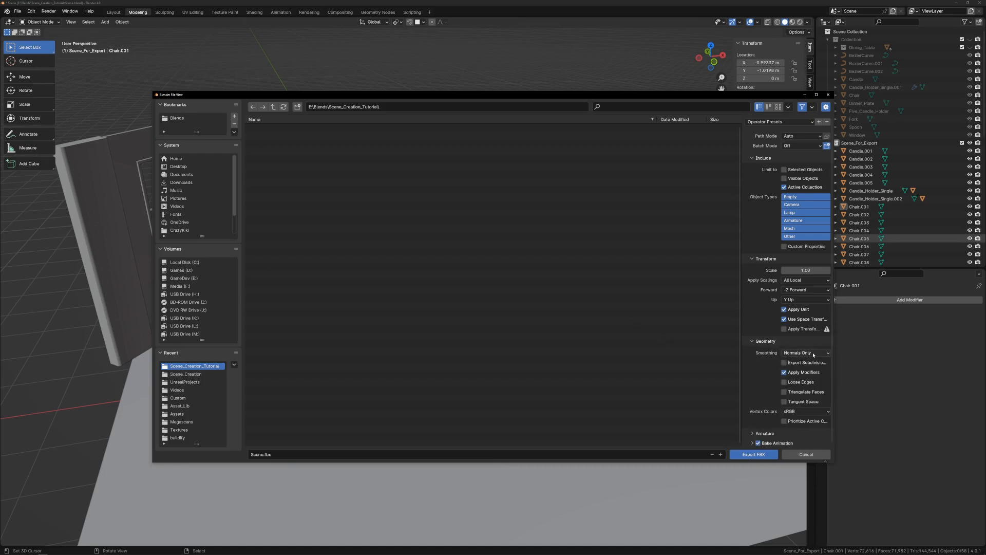
{"action": "left_click", "coordinate": [805, 353]}
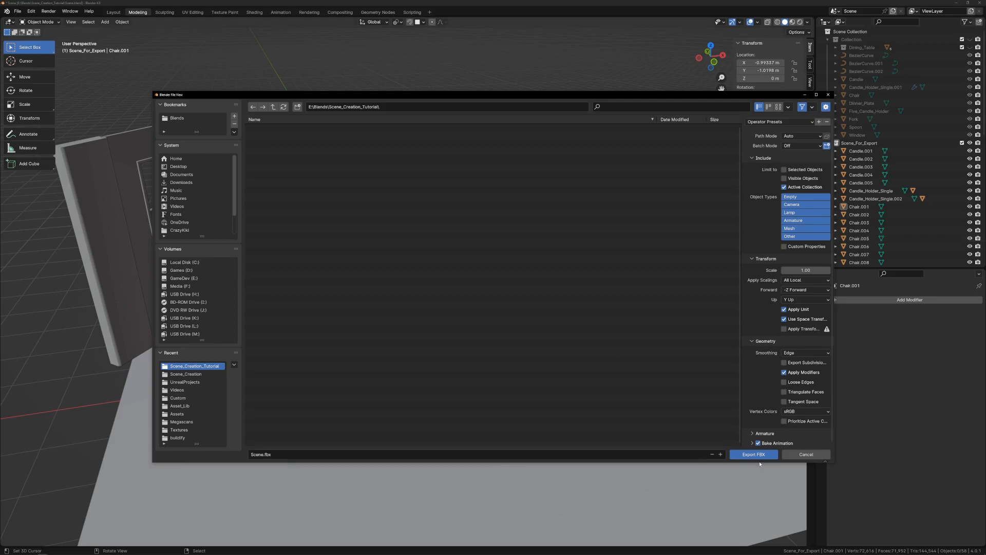
{"action": "left_click", "coordinate": [753, 454]}
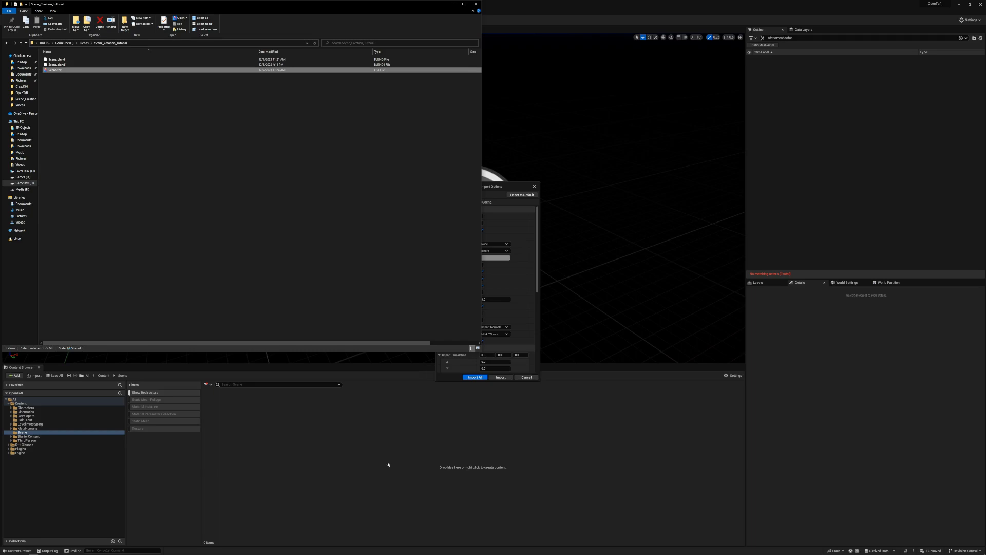
Import all meshes from Scene.fbx into the Unreal content folder
{"action": "left_click", "coordinate": [474, 377]}
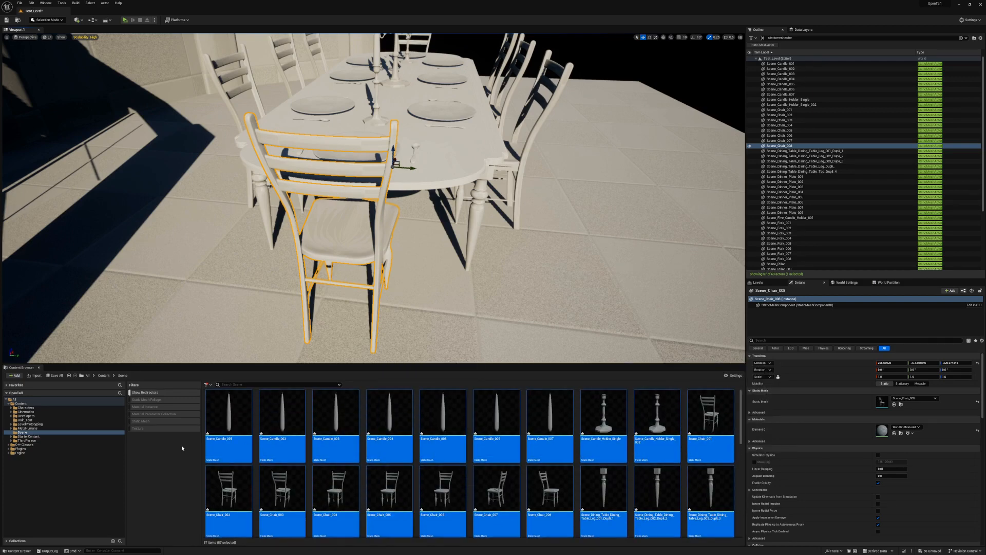
{"action": "mouse_move", "coordinate": [709, 425]}
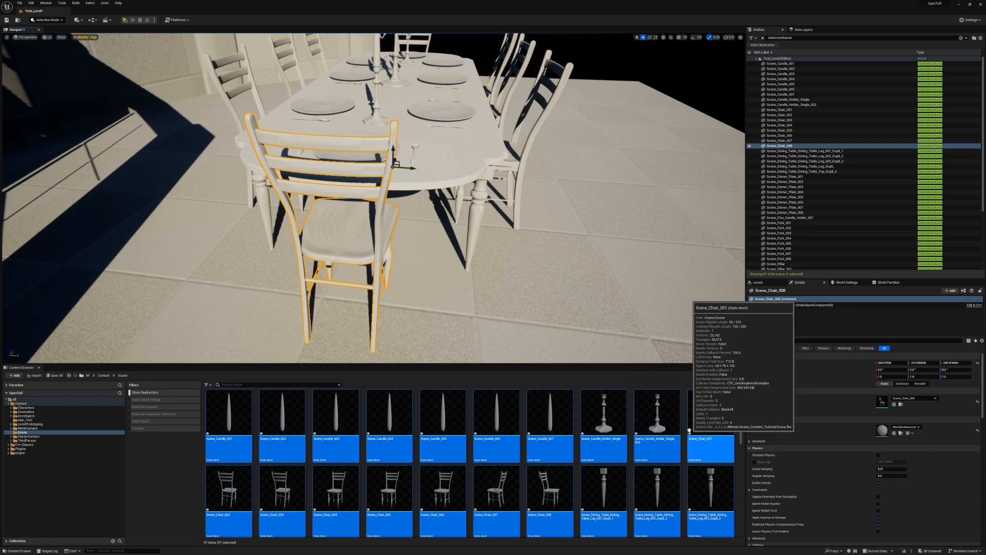
{"action": "mouse_move", "coordinate": [656, 497]}
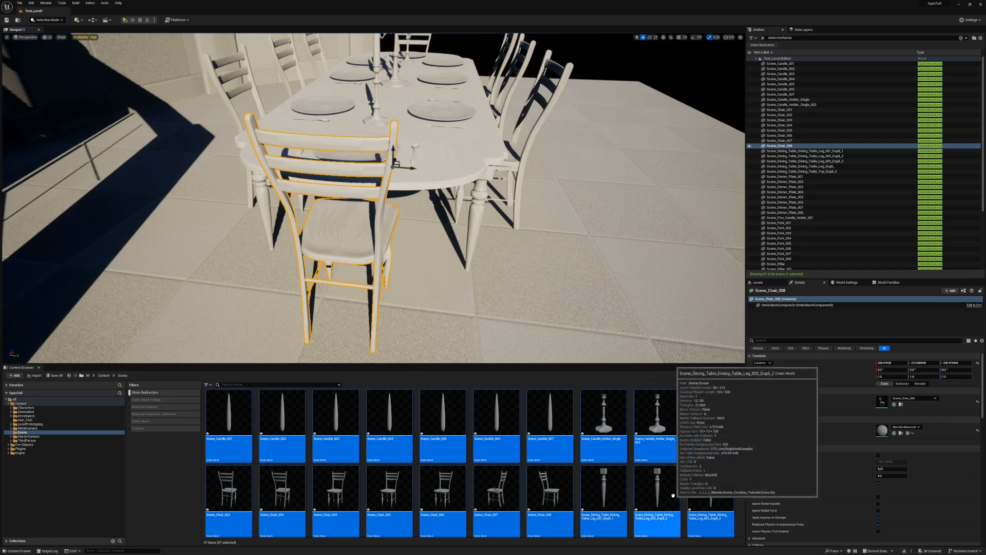
Pull the viewport back to see the imported table, chairs and tableware
{"action": "scroll", "scroll_direction": "down", "scroll_amount": 3}
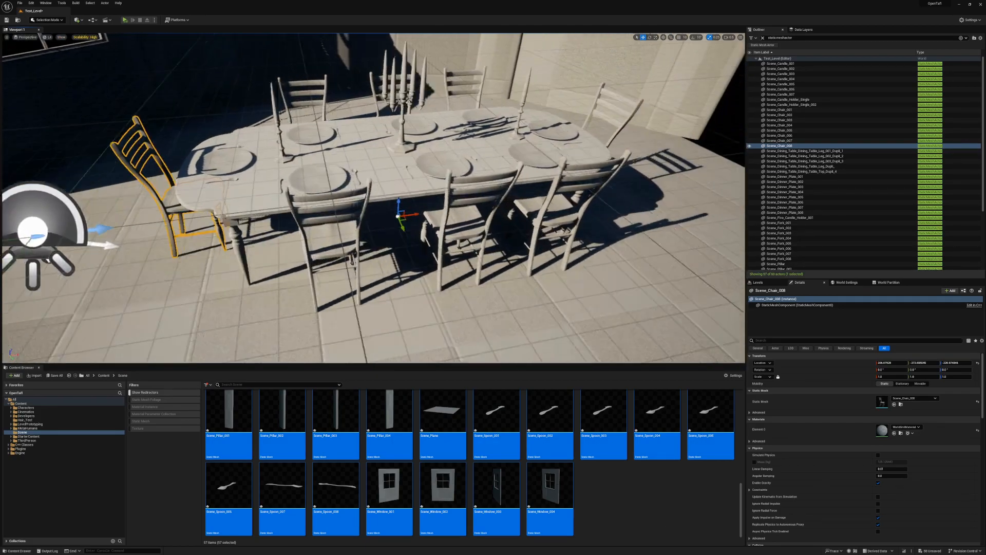
{"action": "left_click_drag", "start_coordinate": [377, 188], "coordinate": [378, 283]}
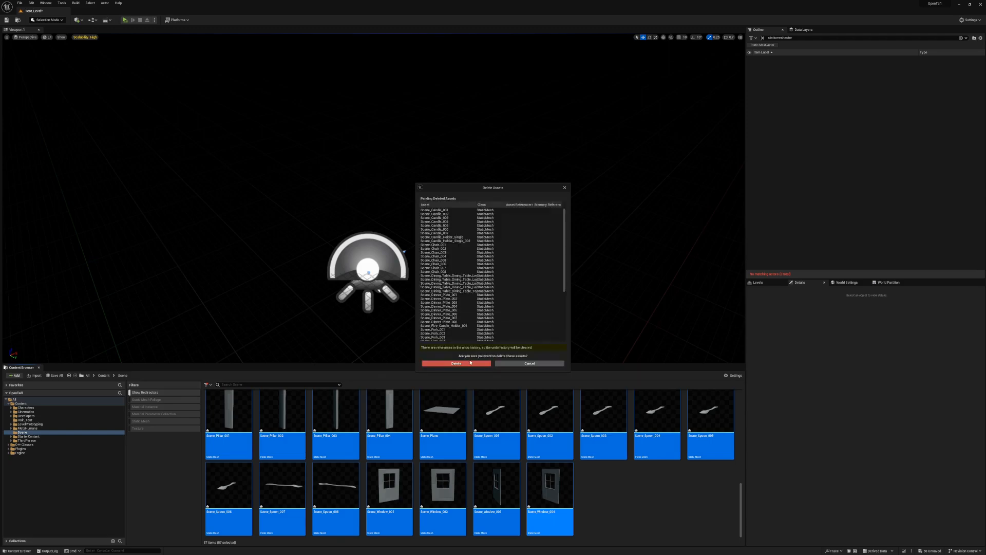
Confirm deletion of all imported dining-room mesh assets
{"action": "left_click", "coordinate": [454, 363]}
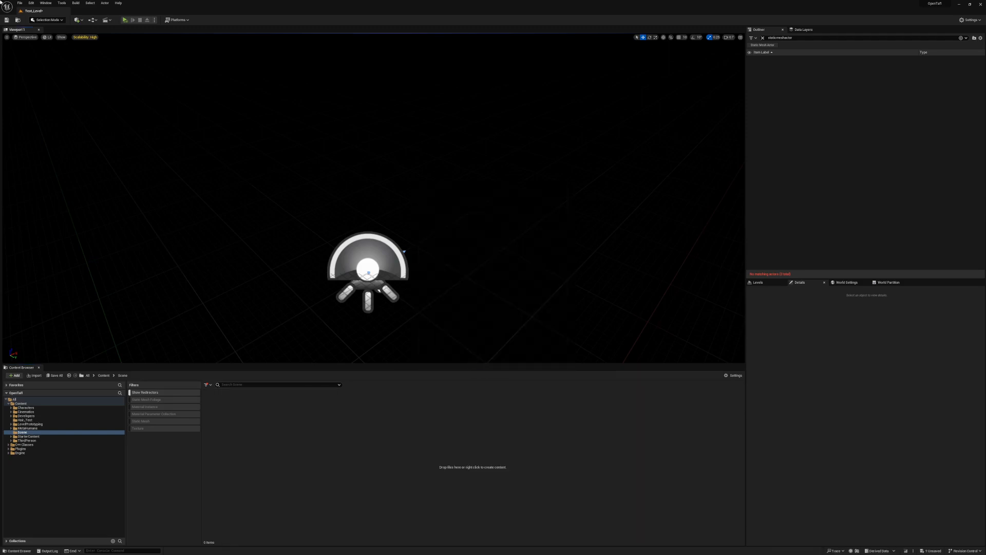
{"action": "left_click", "coordinate": [20, 3]}
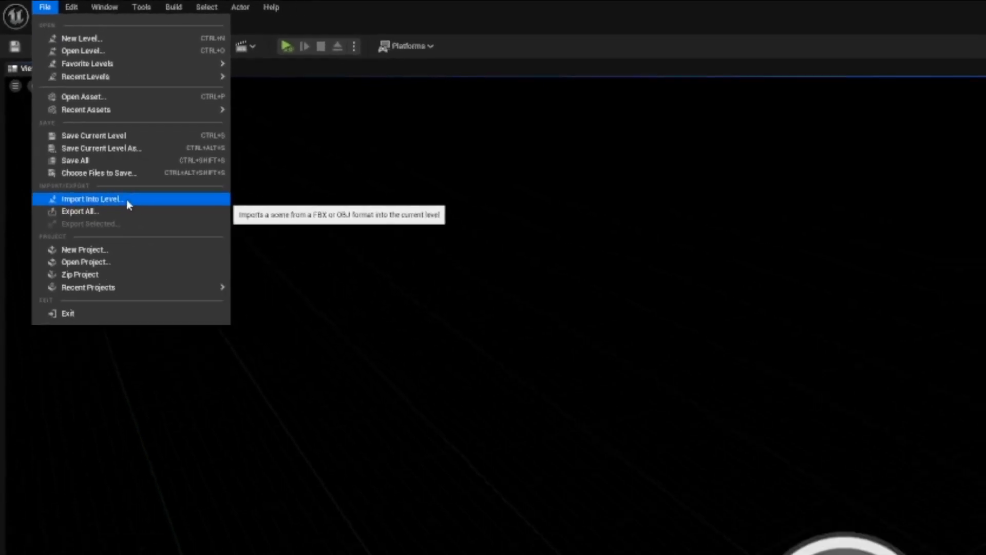
Import Scene.fbx from Scene_Creation_Tutorial into the level, targeting the Scene folder
{"action": "left_click", "coordinate": [91, 198]}
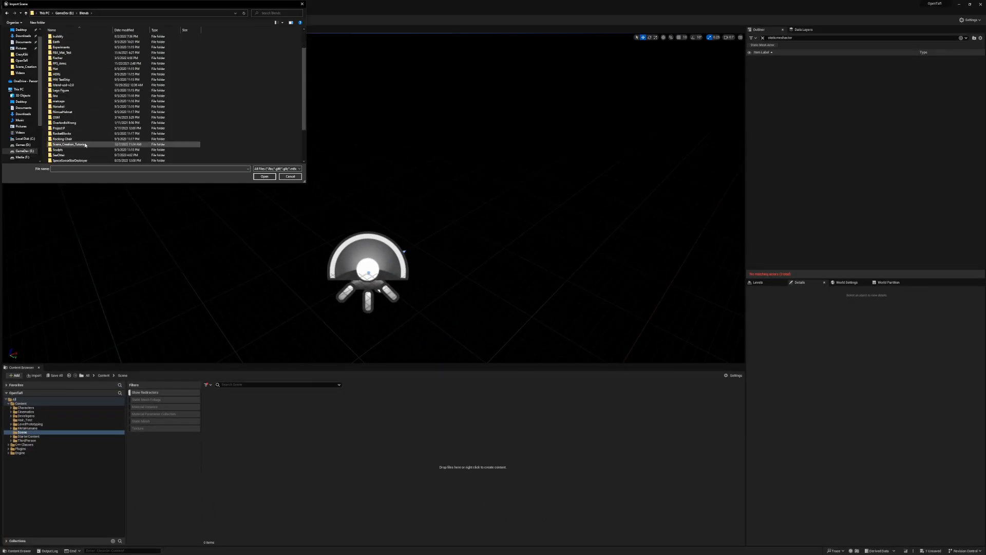
{"action": "double_click", "coordinate": [69, 143]}
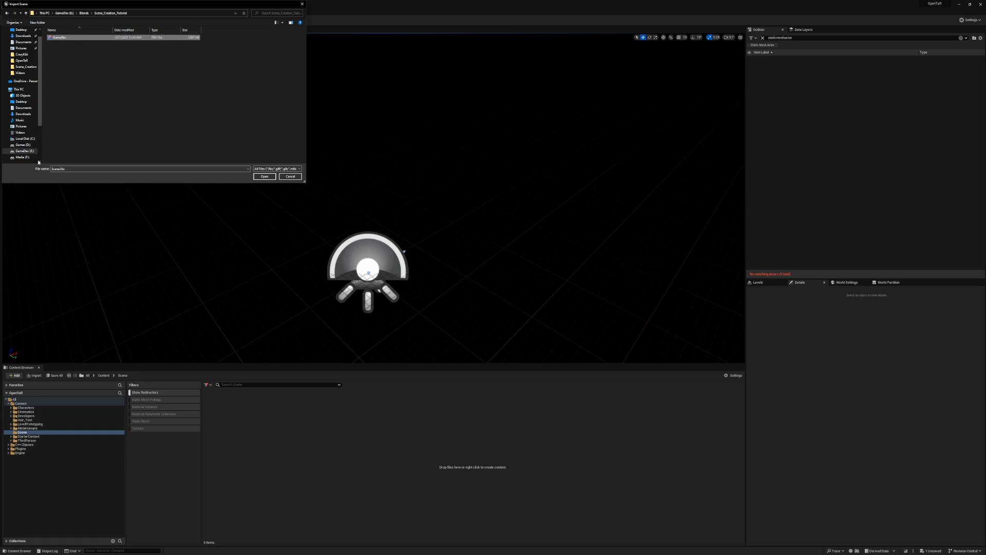
{"action": "left_click", "coordinate": [264, 176]}
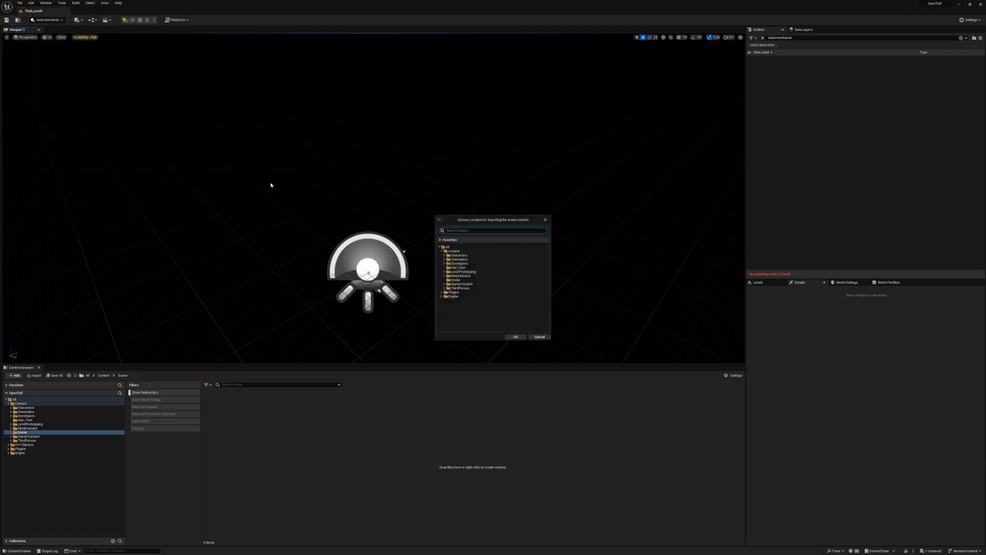
{"action": "left_click", "coordinate": [455, 279]}
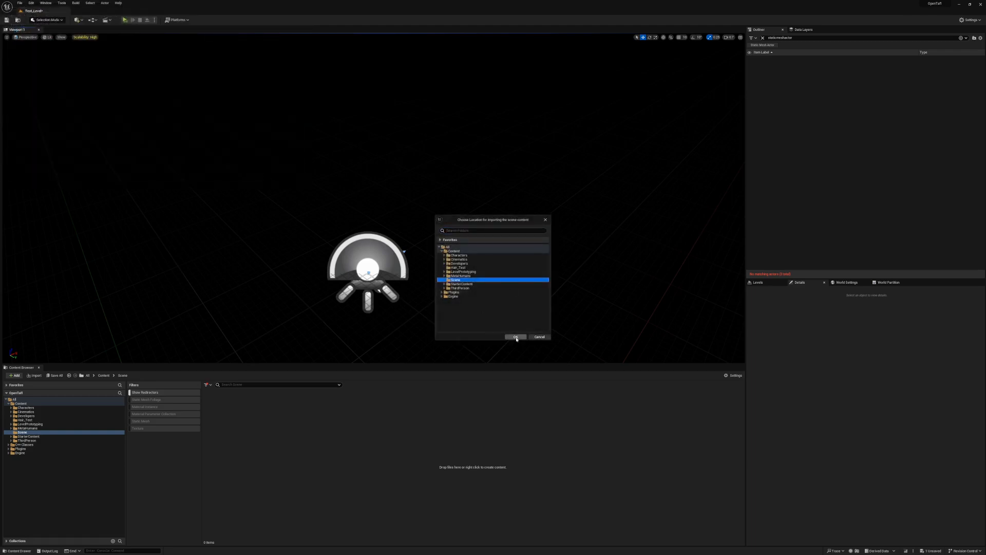
{"action": "left_click", "coordinate": [515, 336]}
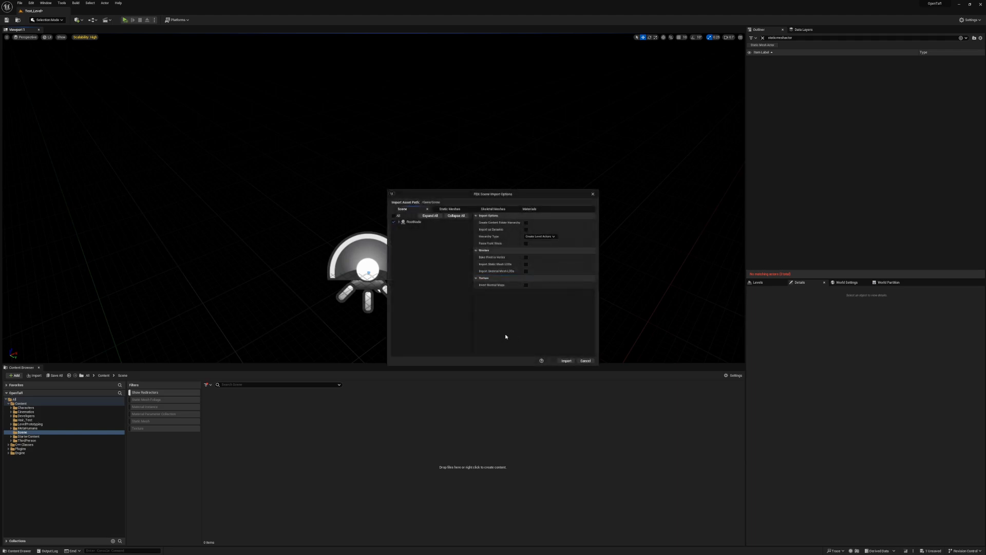
{"action": "mouse_move", "coordinate": [406, 242]}
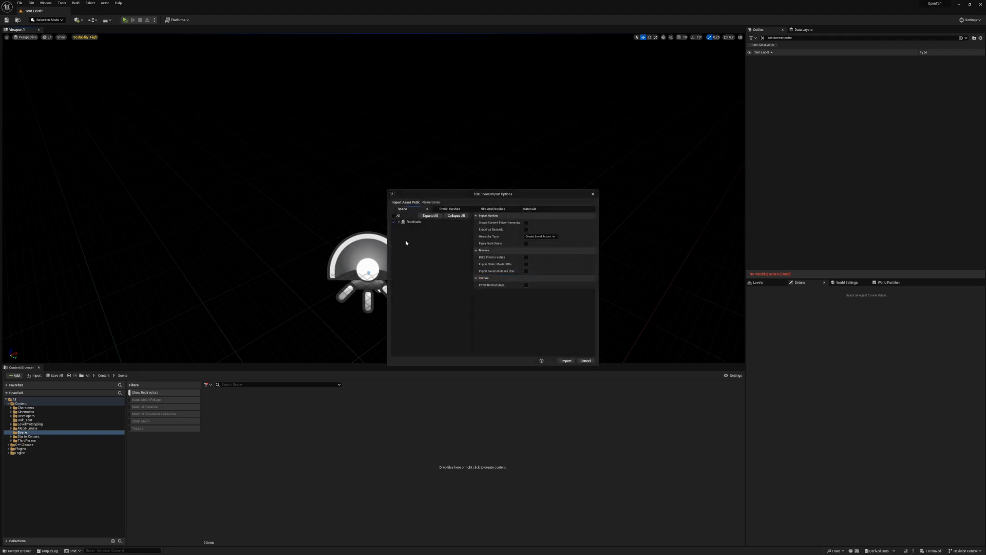
Review hierarchy, static mesh, material and skeletal settings; keep Hierarchy Type on Create Level Actors
{"action": "left_click", "coordinate": [429, 215]}
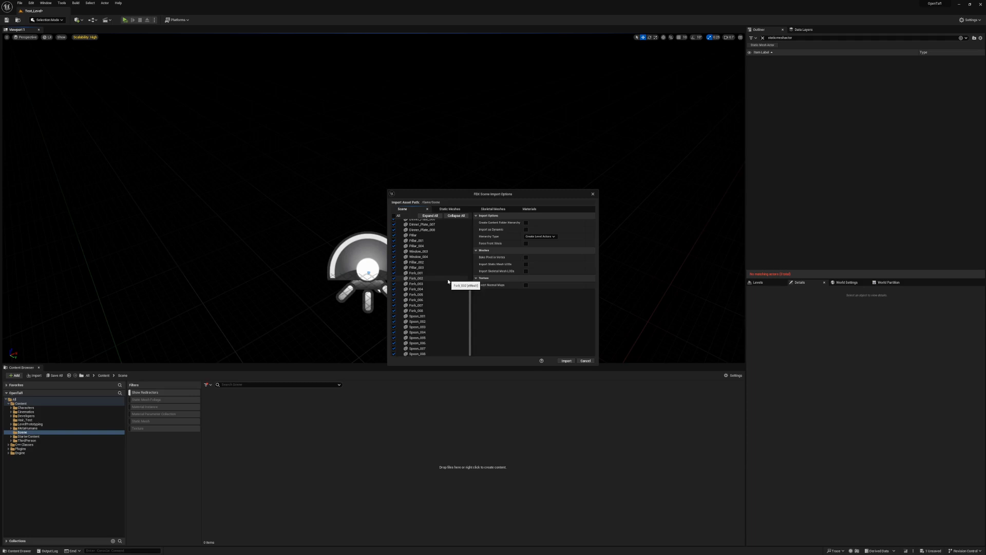
{"action": "left_click", "coordinate": [450, 209]}
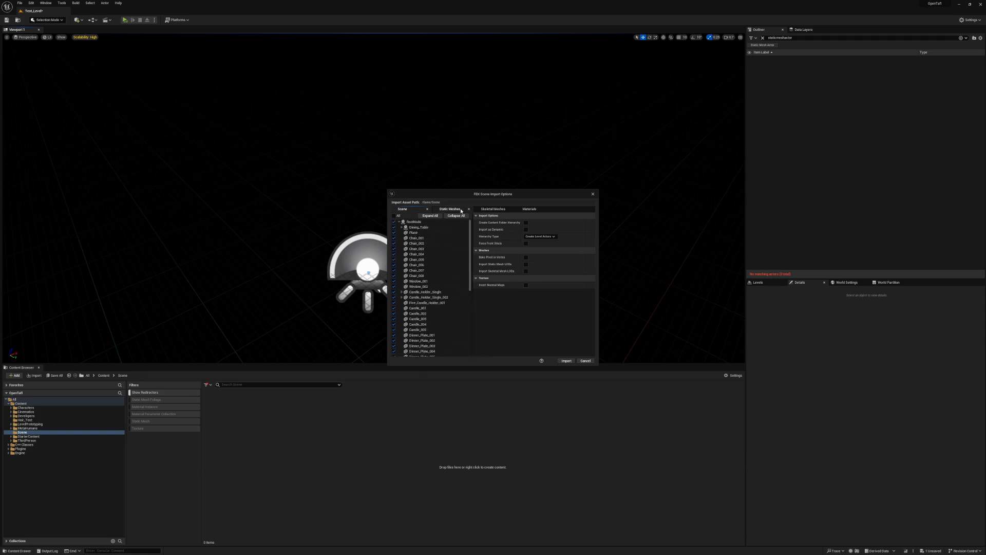
{"action": "left_click", "coordinate": [449, 208]}
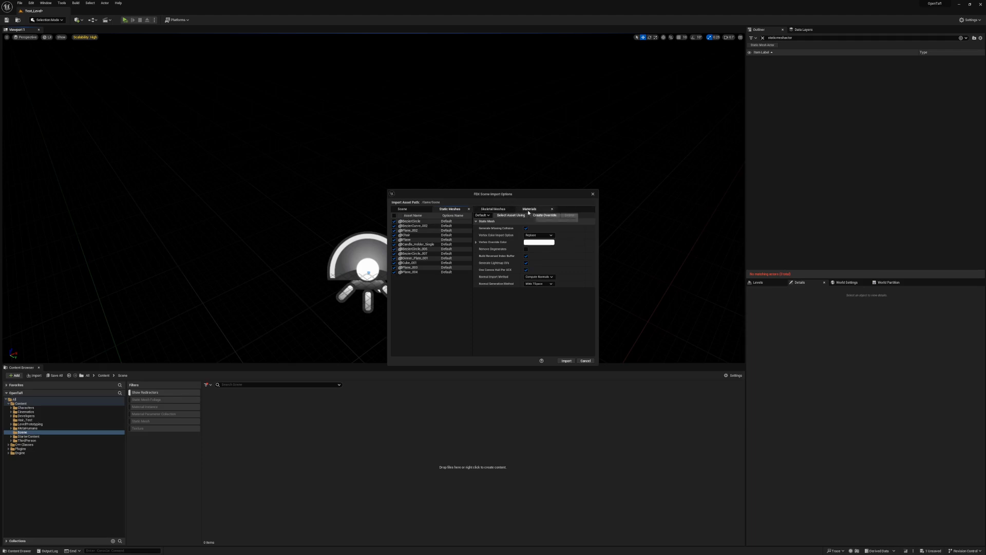
{"action": "left_click", "coordinate": [528, 209]}
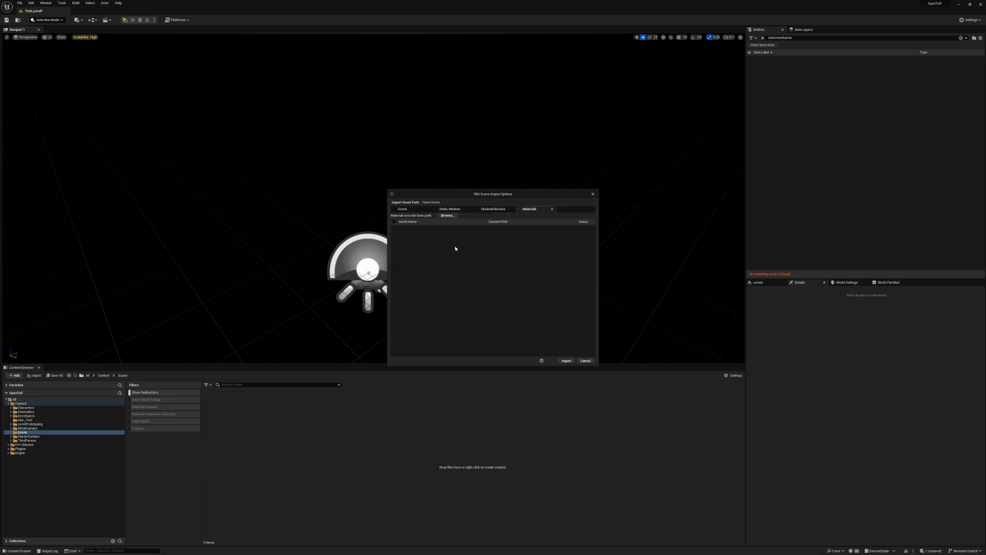
{"action": "left_click", "coordinate": [493, 208]}
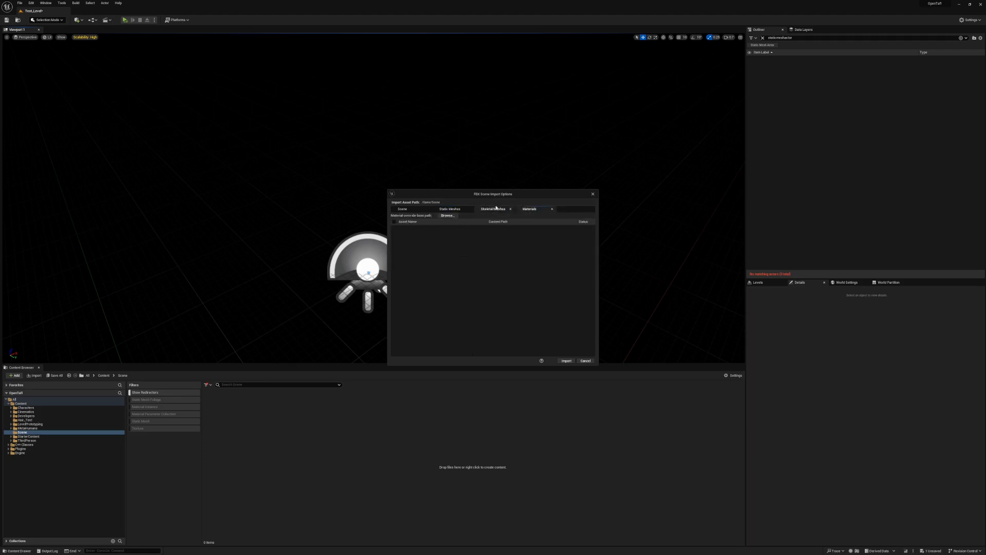
{"action": "left_click", "coordinate": [493, 208]}
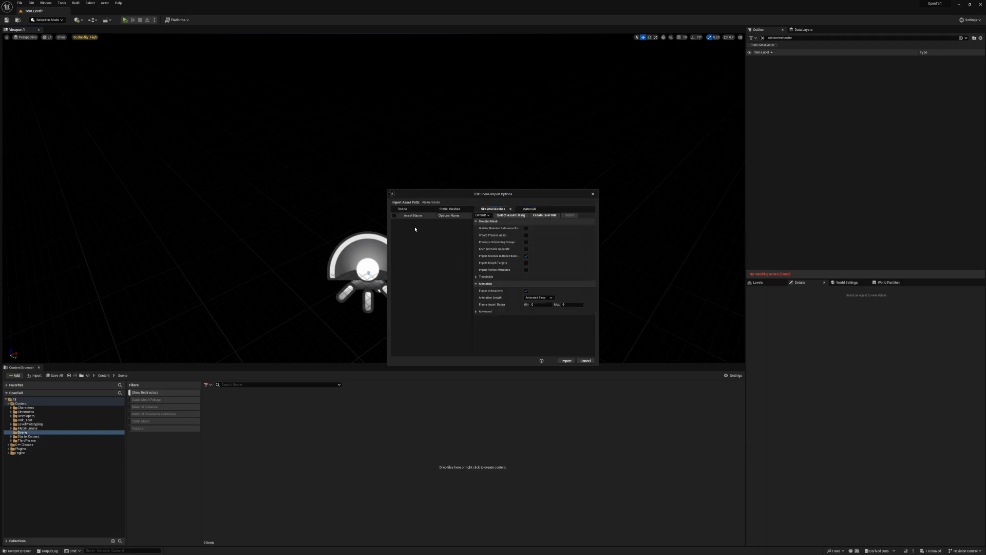
{"action": "mouse_move", "coordinate": [438, 227]}
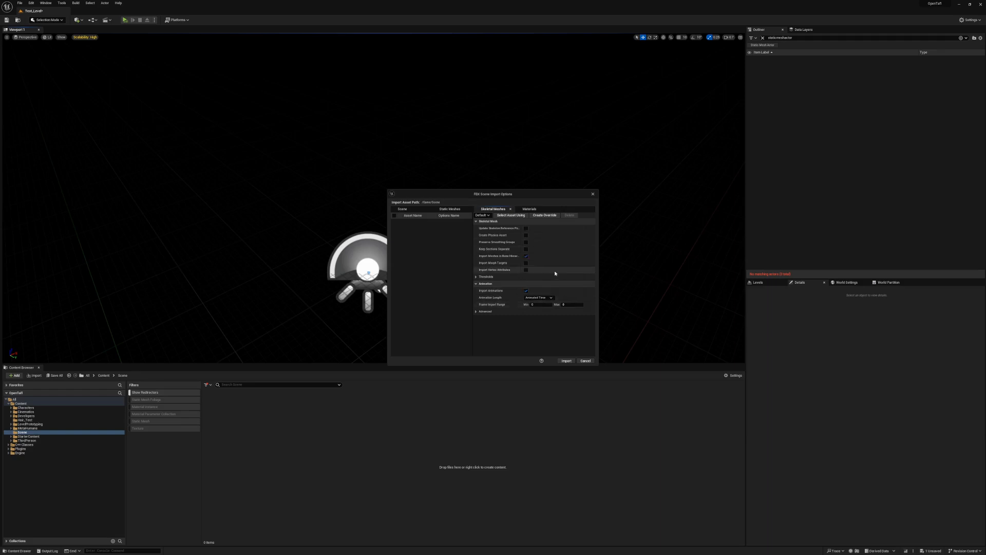
{"action": "mouse_move", "coordinate": [450, 208]}
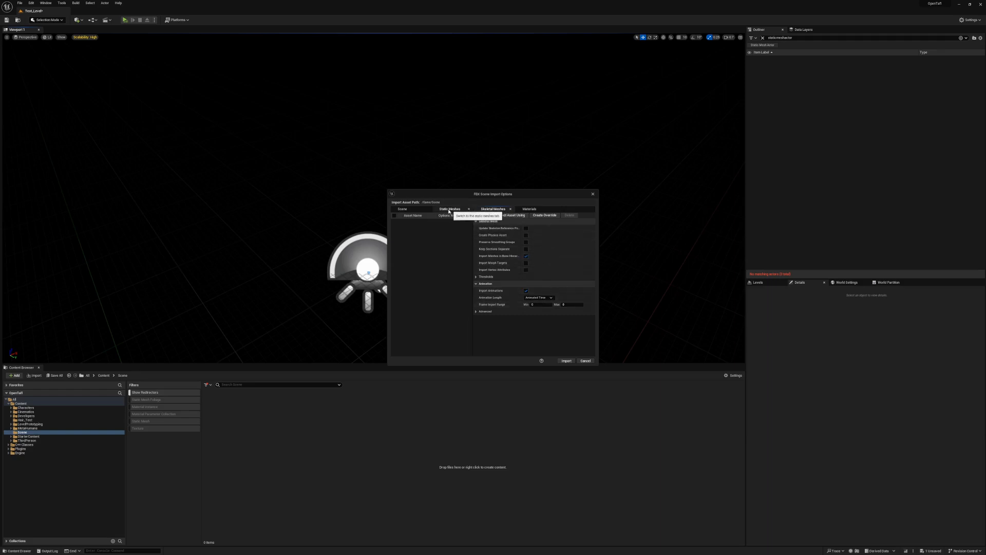
{"action": "left_click", "coordinate": [402, 208]}
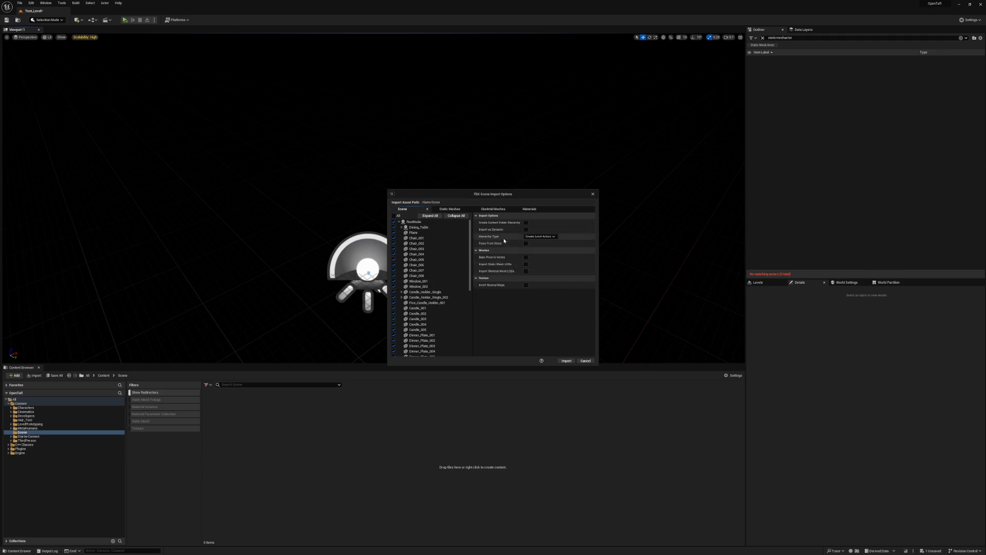
{"action": "left_click", "coordinate": [539, 236]}
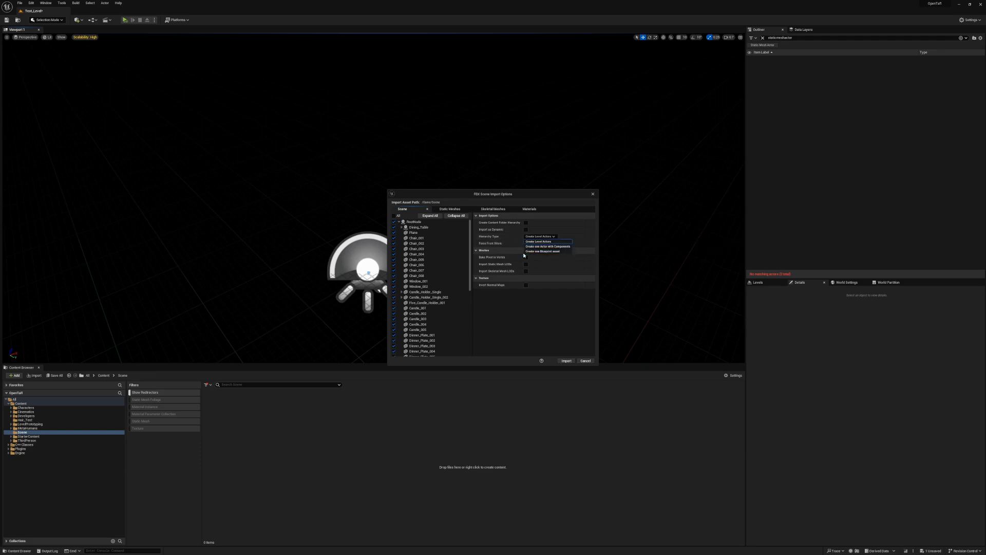
{"action": "mouse_move", "coordinate": [543, 251]}
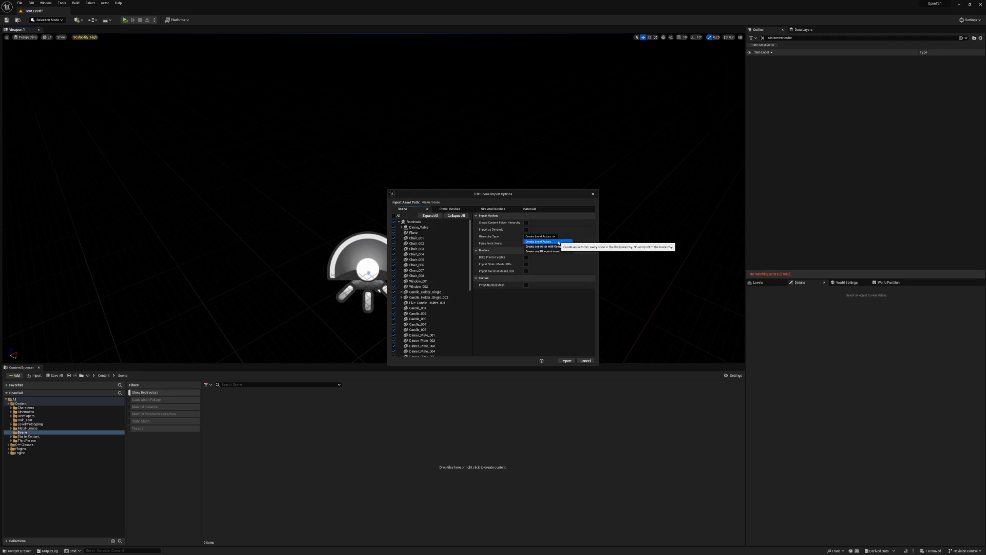
{"action": "left_click", "coordinate": [537, 241]}
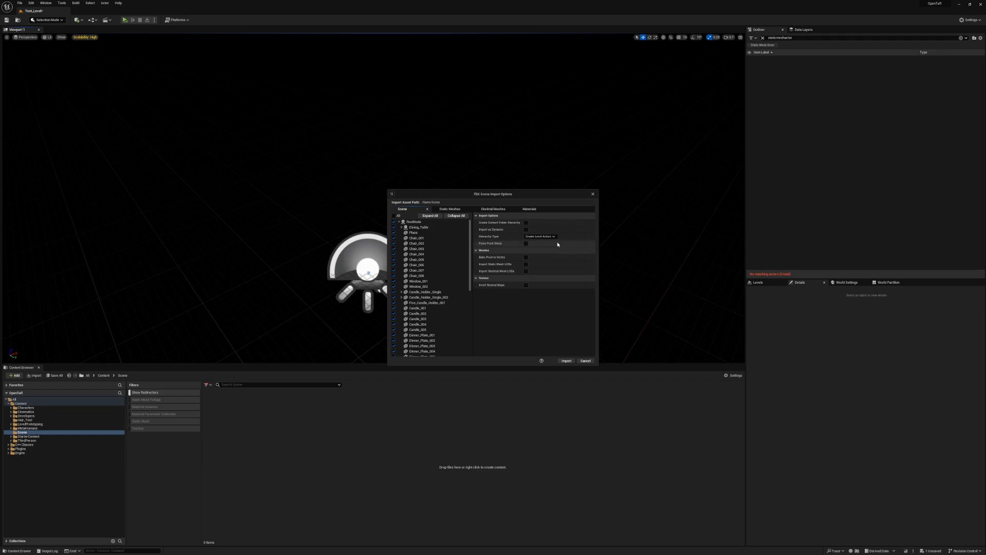
{"action": "mouse_move", "coordinate": [498, 269]}
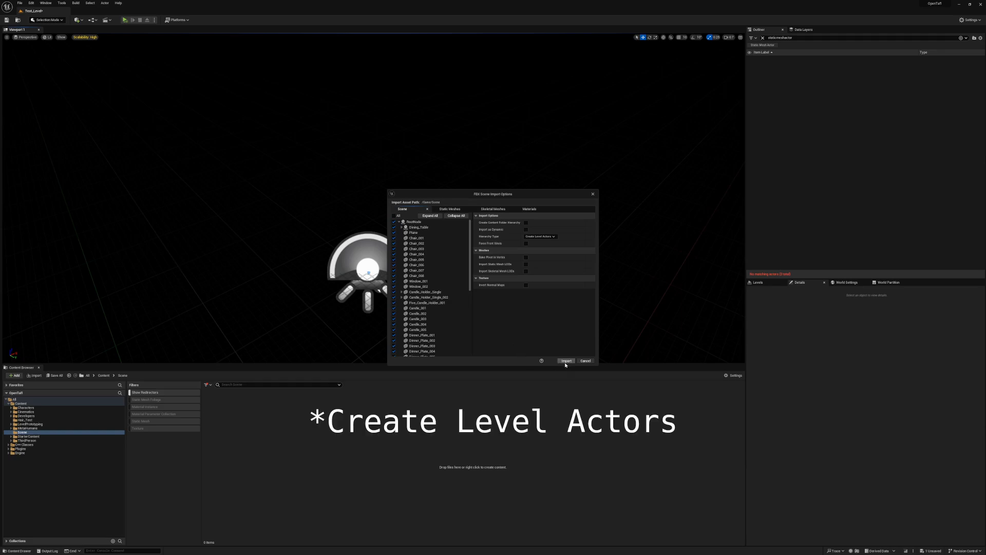
Import the scene as level actors, then remove the actors and delete the imported assets
{"action": "left_click", "coordinate": [565, 361]}
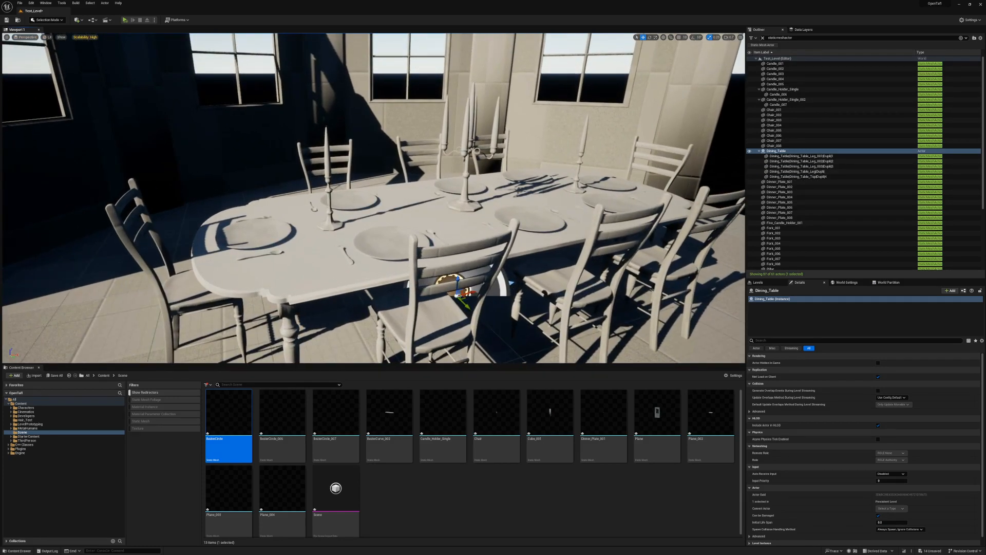
{"action": "left_click", "coordinate": [785, 223]}
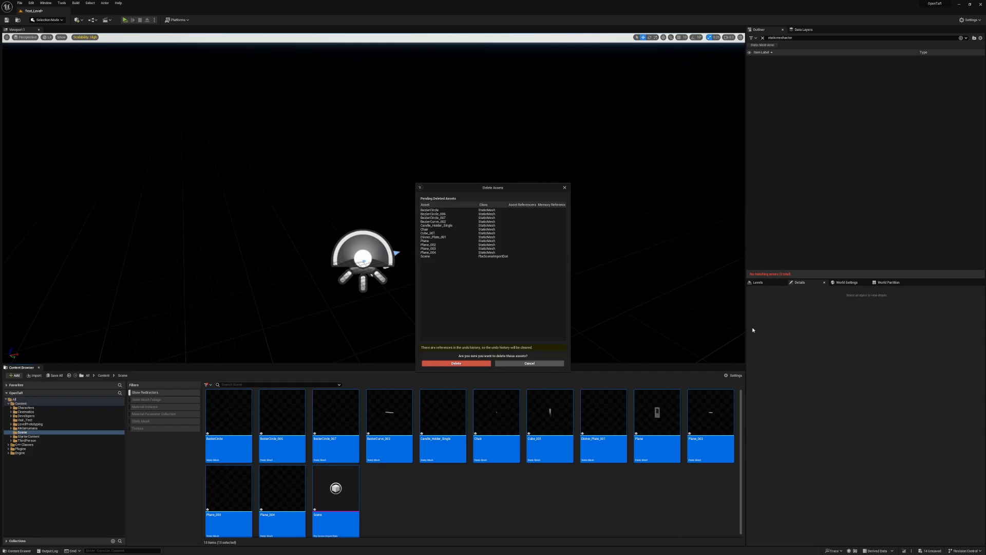
{"action": "left_click", "coordinate": [456, 363]}
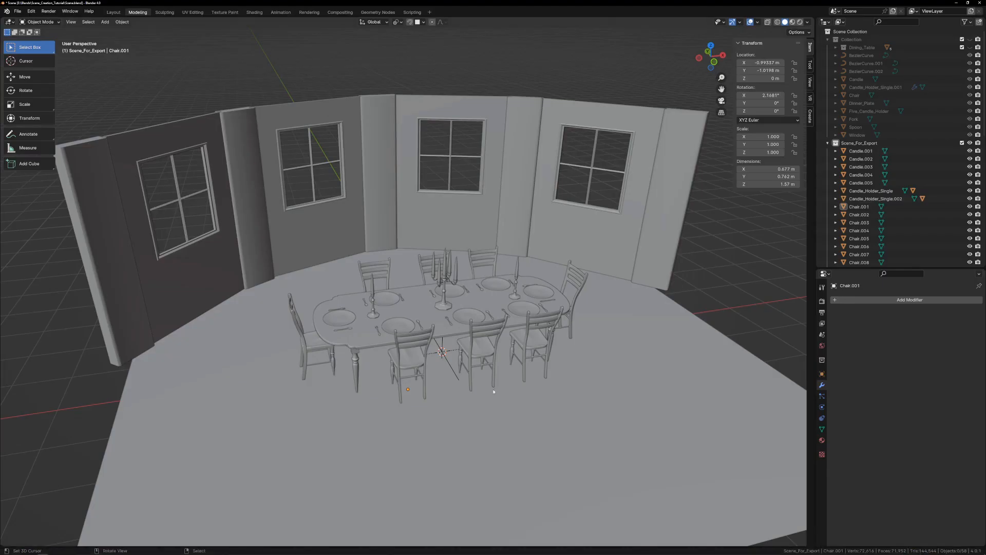
Bring up Blender's FBX (.fbx) export file browser for the scene
{"action": "left_click", "coordinate": [17, 11]}
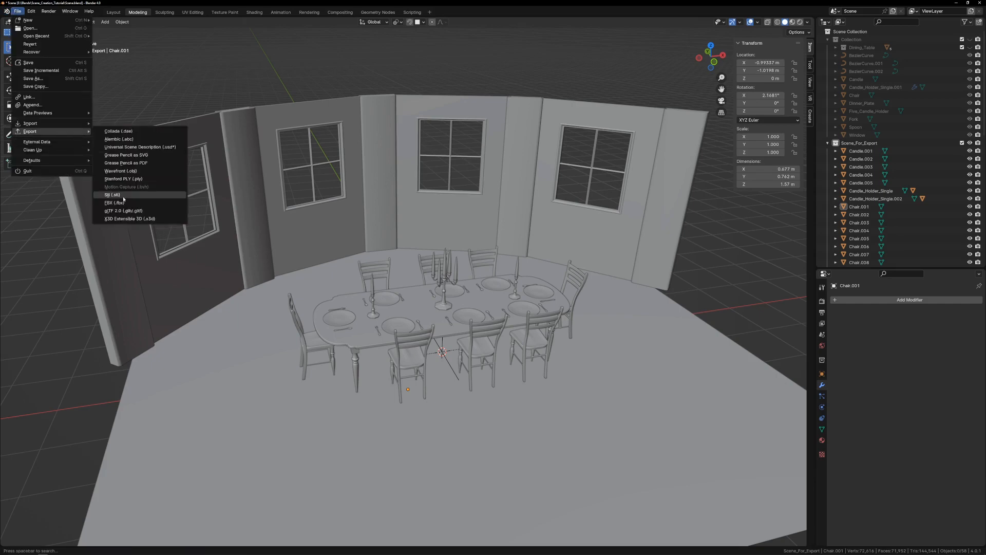
{"action": "left_click", "coordinate": [111, 202]}
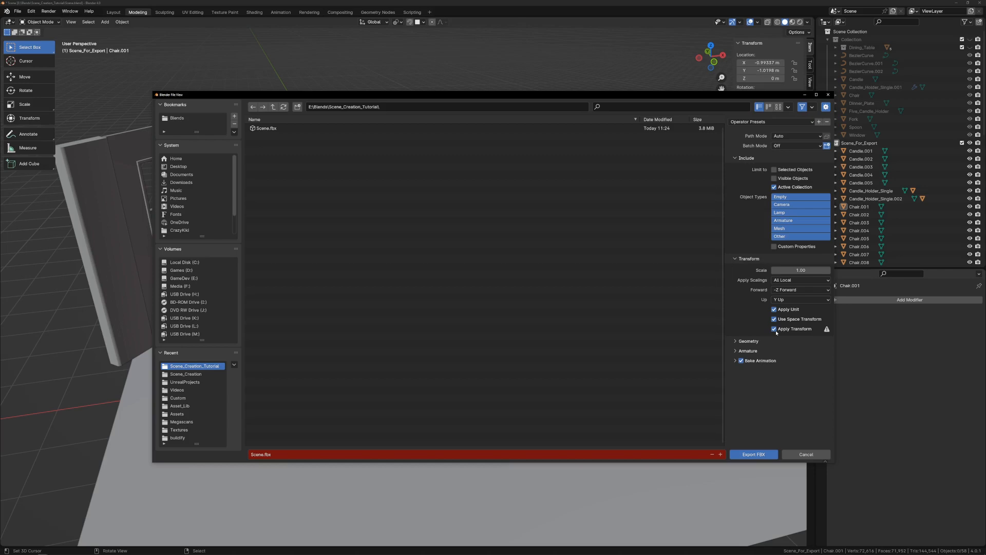
{"action": "mouse_move", "coordinate": [683, 78]}
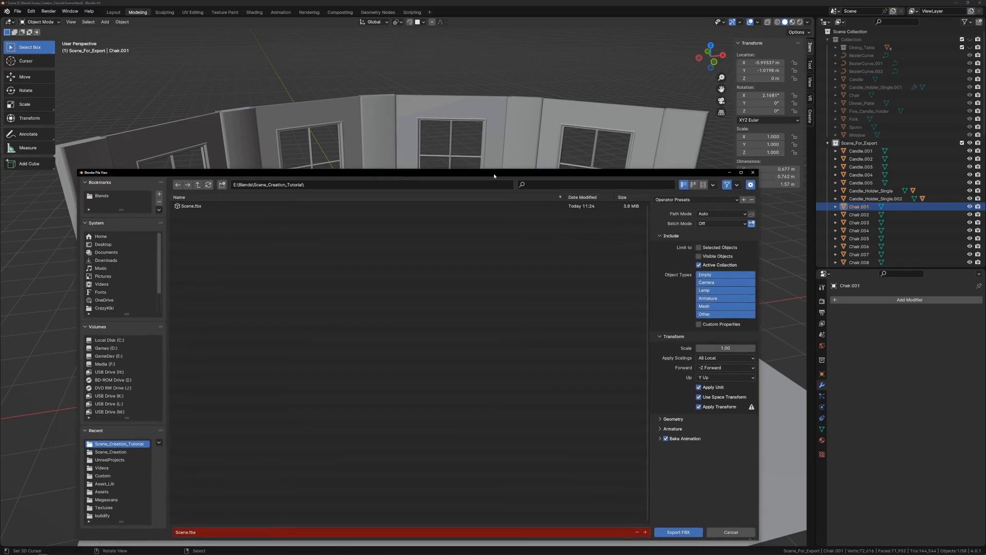
{"action": "mouse_move", "coordinate": [613, 480]}
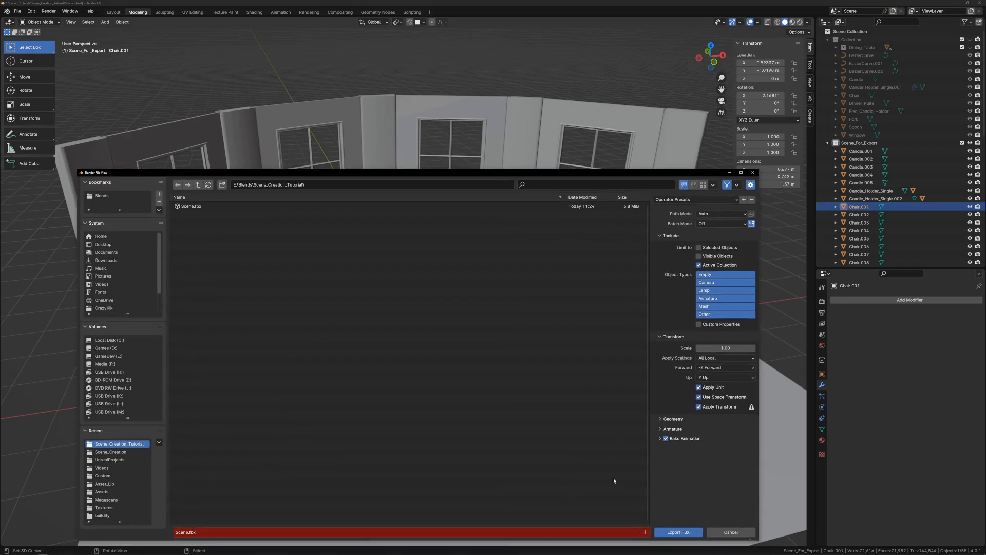
Set the FBX Forward axis to -Y and expand the Geometry settings
{"action": "left_click", "coordinate": [725, 376]}
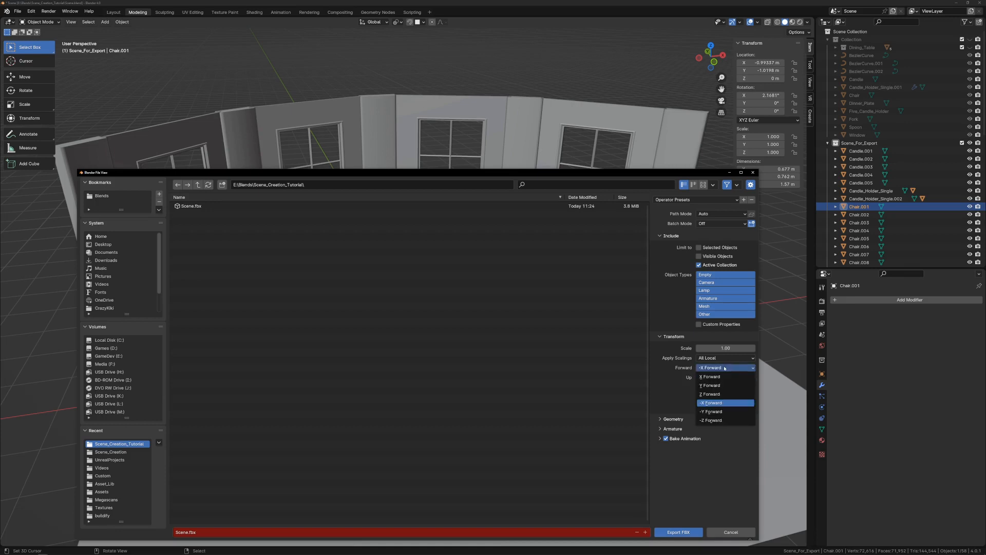
{"action": "left_click", "coordinate": [712, 402]}
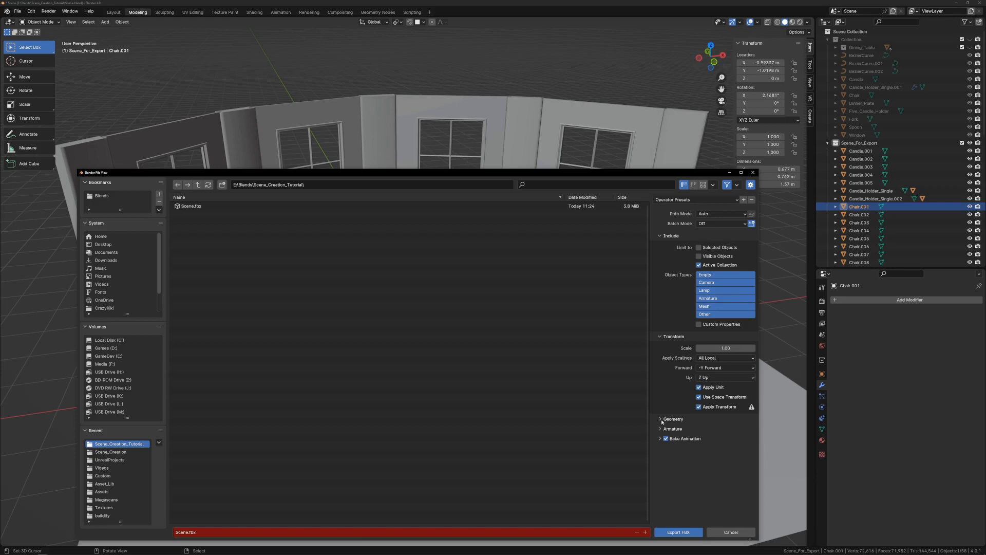
{"action": "left_click", "coordinate": [661, 418]}
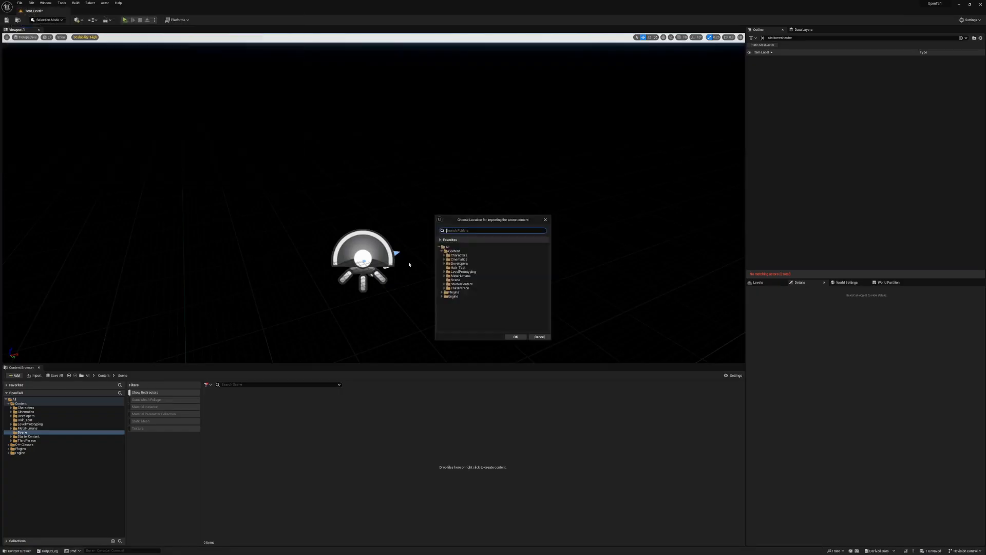
Import the dining-room scene into the Scene folder and select all its actors in the level
{"action": "left_click", "coordinate": [515, 337]}
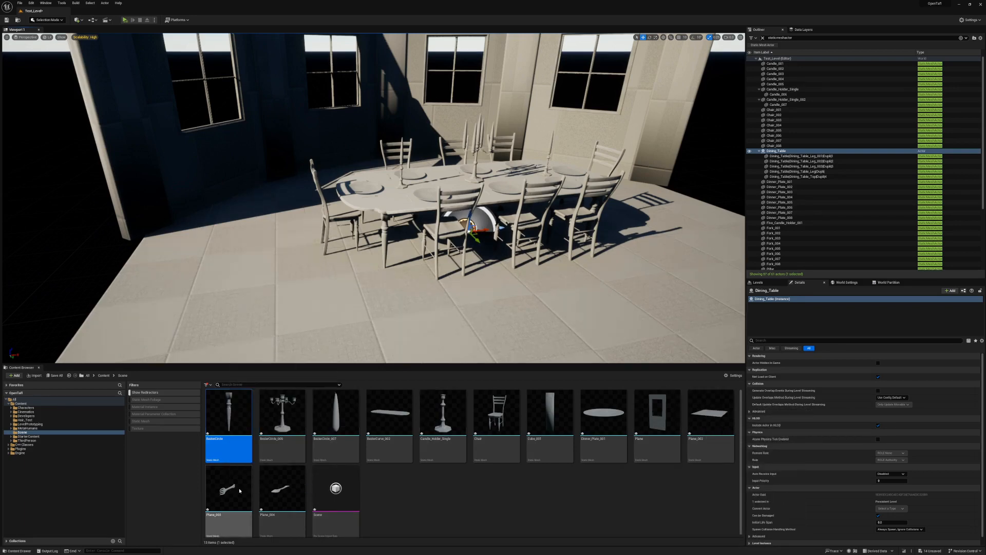
{"action": "key", "text": "ctrl+a"}
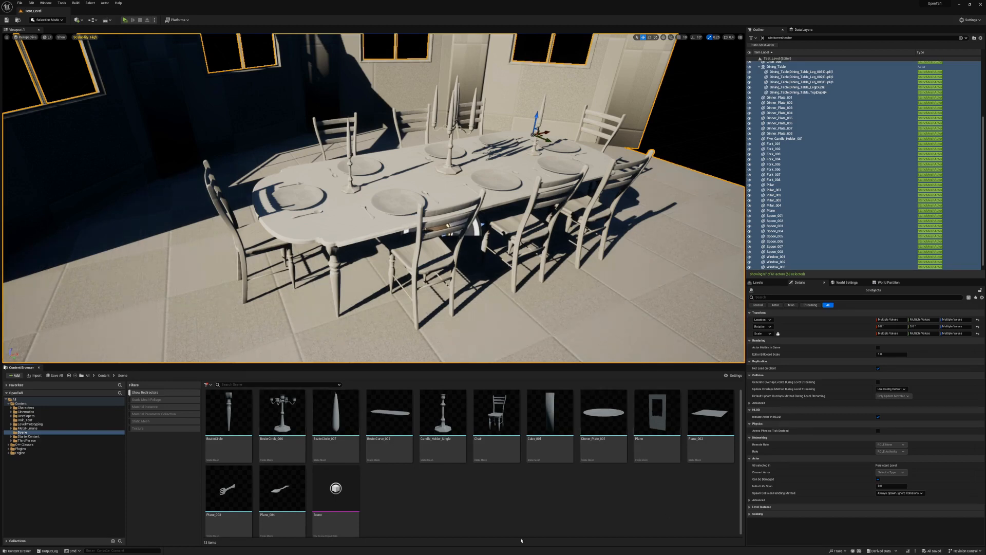
Reimport the scene with Normal Import Method set to Import Normals and Tangents
{"action": "left_click", "coordinate": [496, 412]}
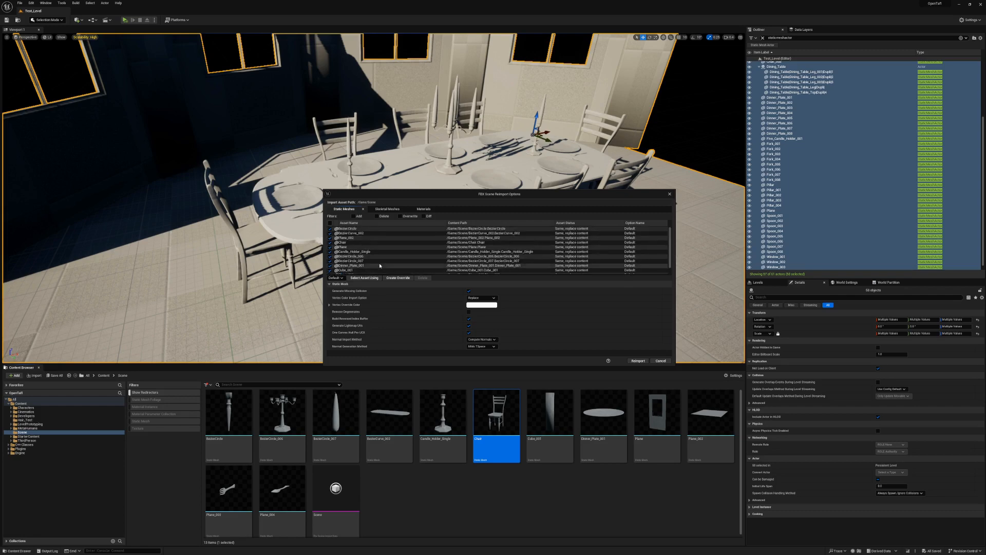
{"action": "mouse_move", "coordinate": [446, 252]}
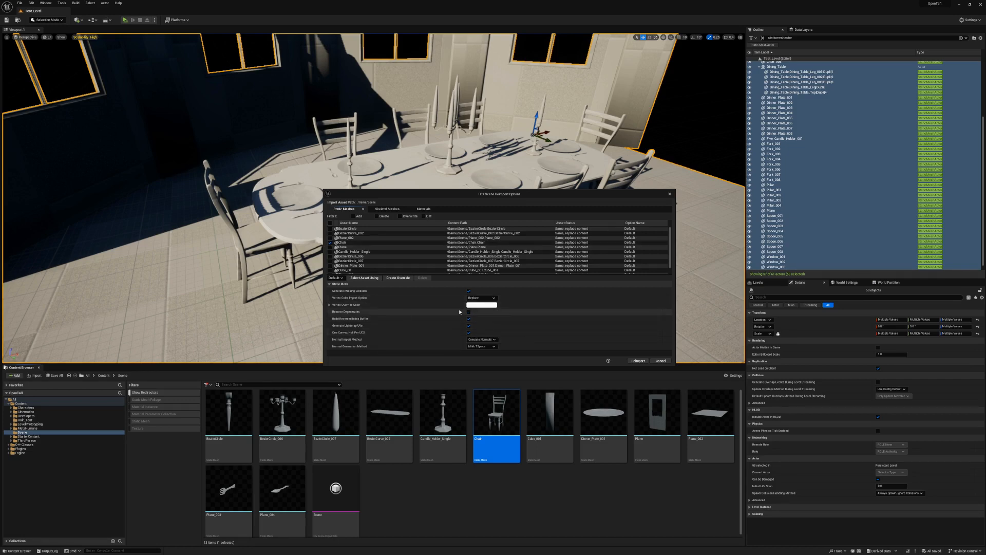
{"action": "left_click", "coordinate": [481, 339]}
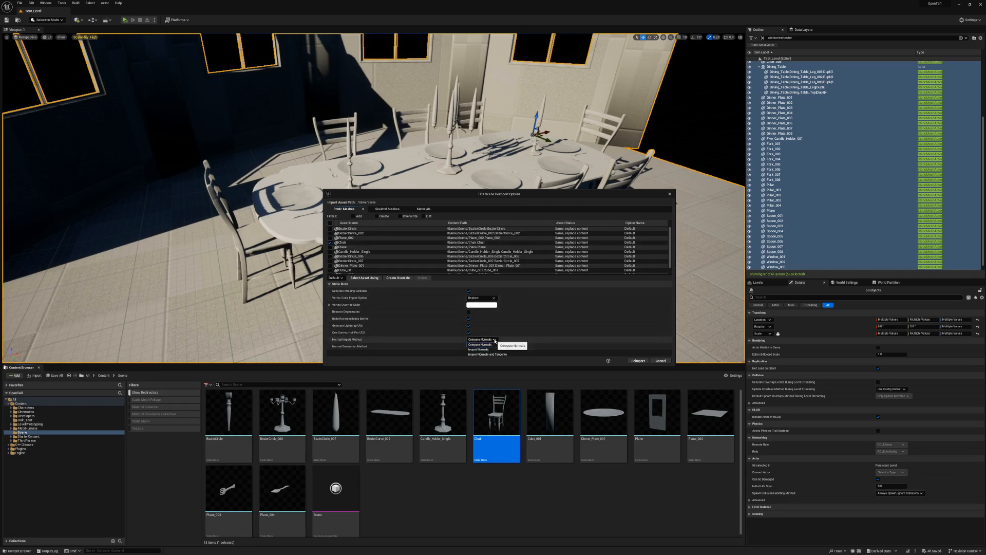
{"action": "left_click", "coordinate": [490, 353]}
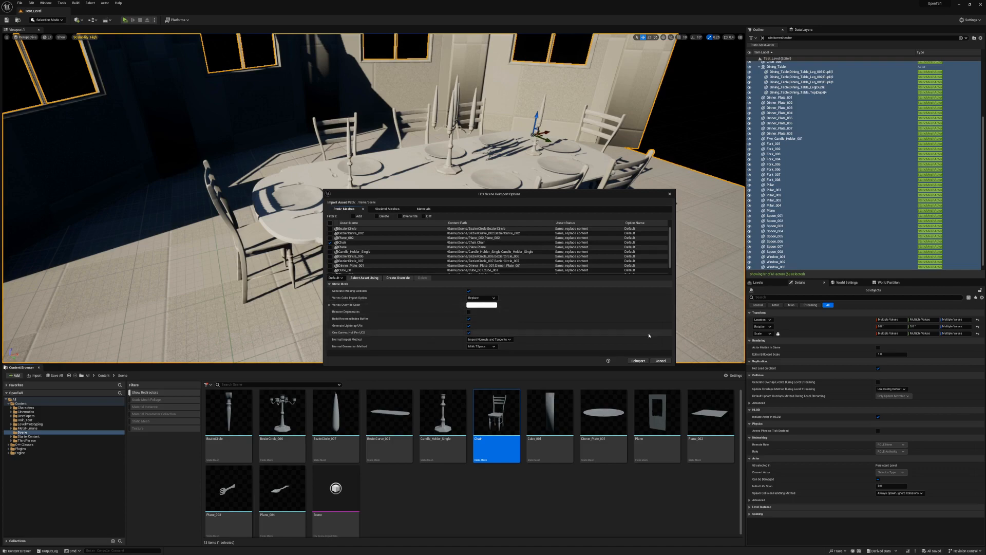
{"action": "left_click", "coordinate": [636, 361]}
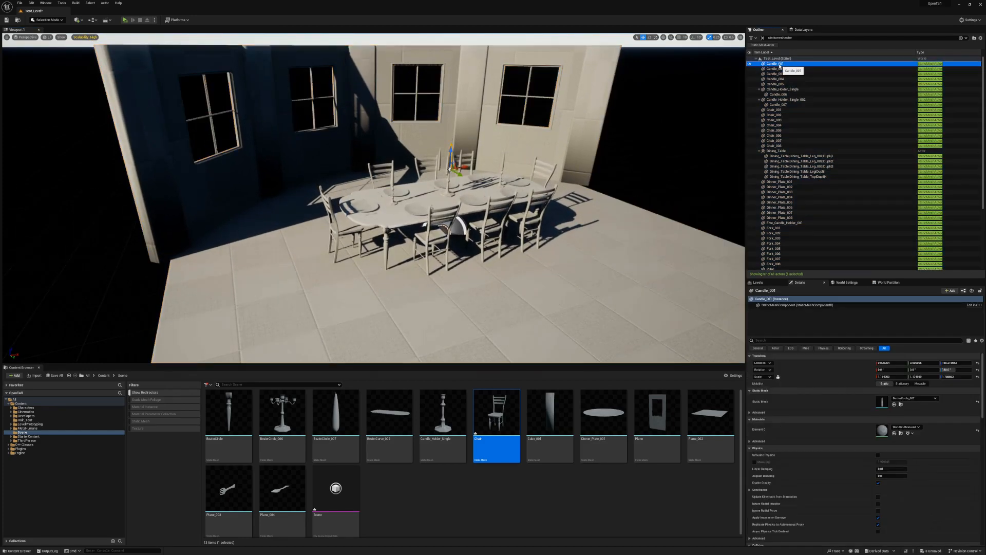
Force-delete the Scene assets and import the scene file as one blueprint asset
{"action": "scroll", "scroll_direction": "down", "scroll_amount": 3}
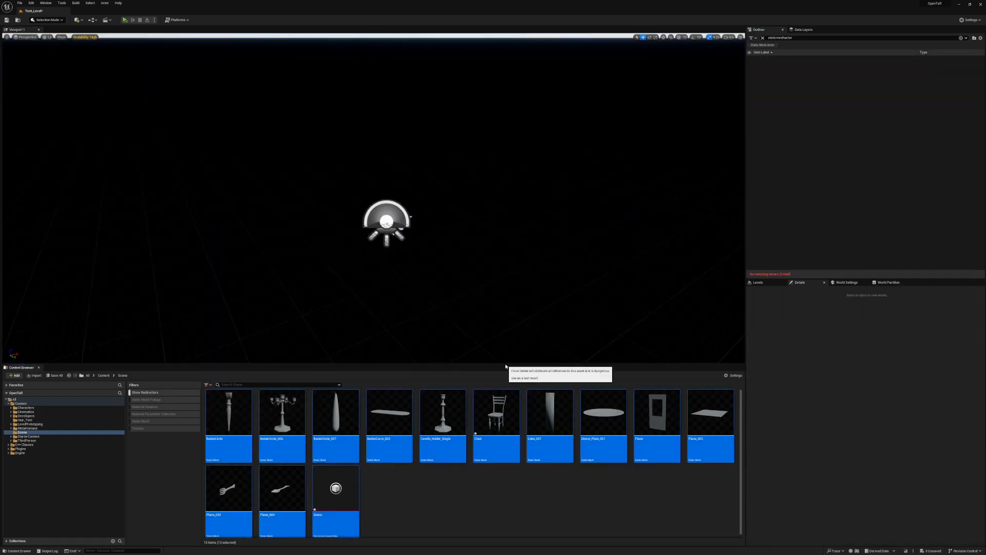
{"action": "left_click", "coordinate": [34, 375]}
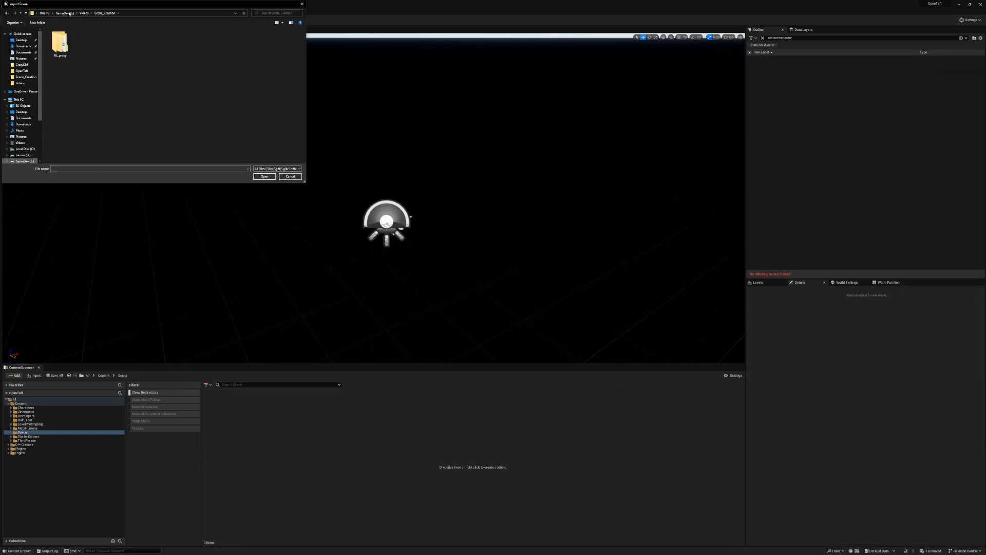
{"action": "left_click", "coordinate": [264, 176]}
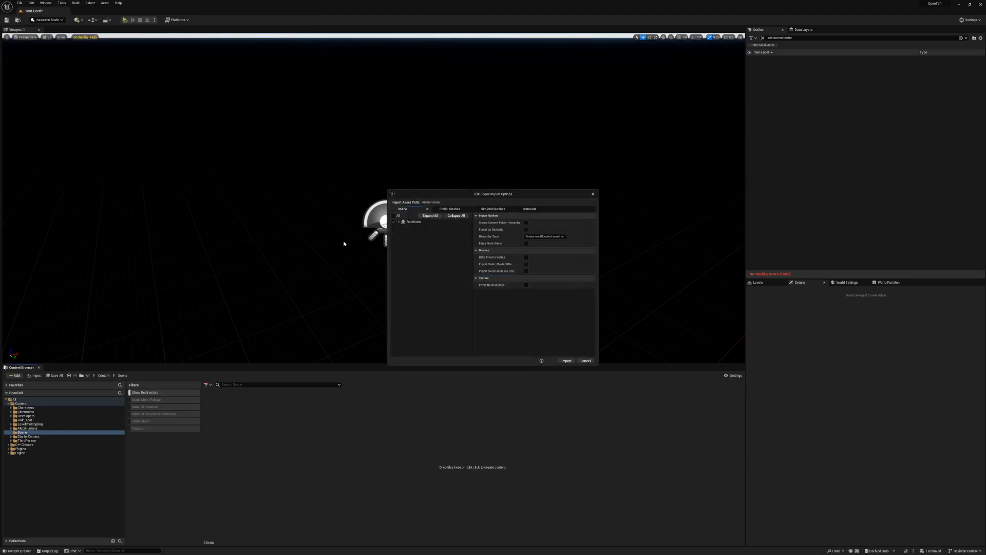
{"action": "left_click", "coordinate": [544, 235]}
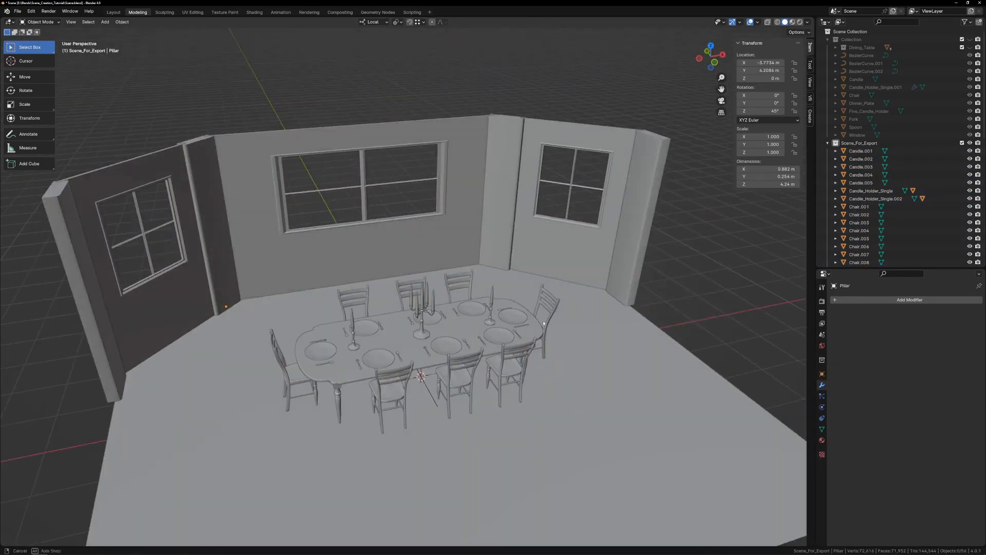
Choose the export format for the pillar-modified room scene from the File menu
{"action": "left_click", "coordinate": [17, 12]}
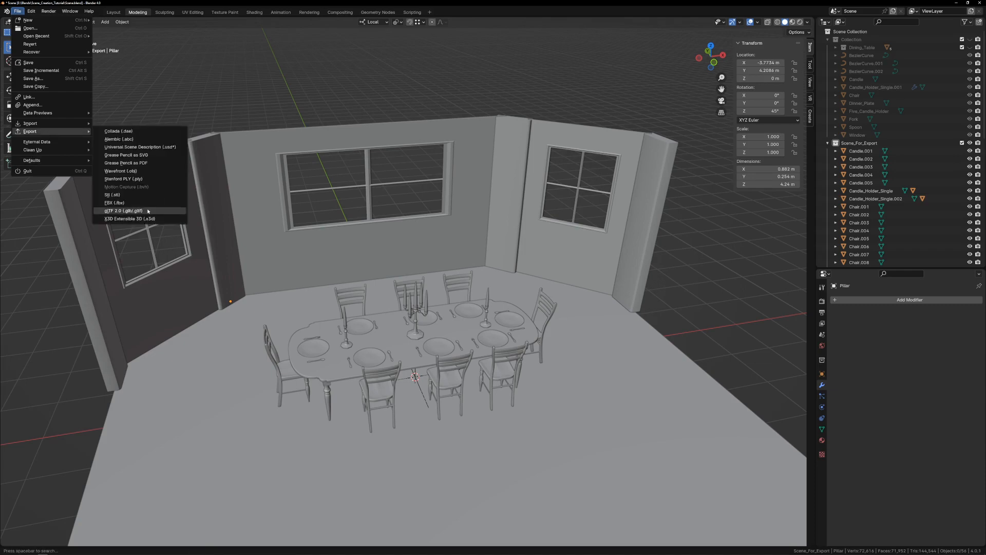
{"action": "left_click", "coordinate": [114, 202]}
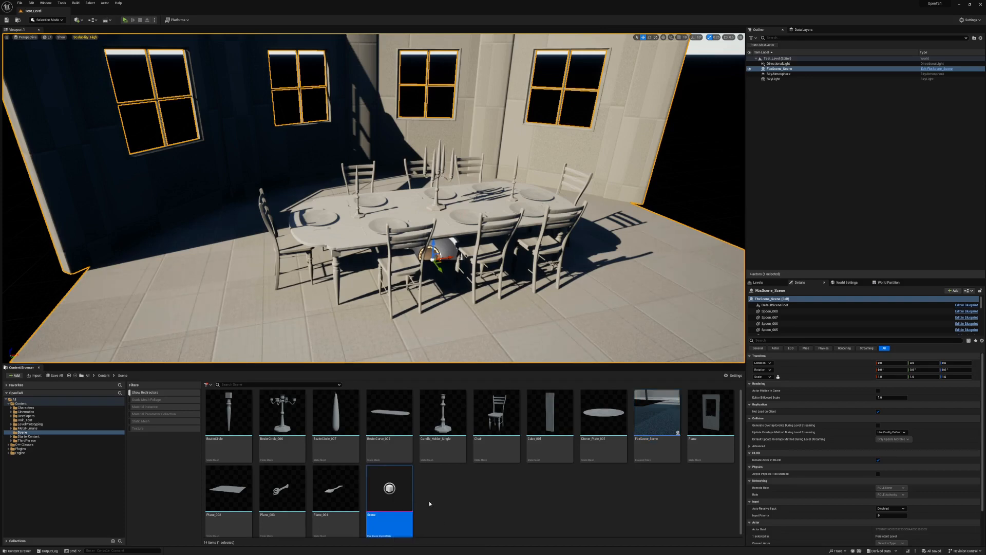
Reimport the FbxScene_Scene blueprint from the Scene asset's right-click menu
{"action": "right_click", "coordinate": [389, 488]}
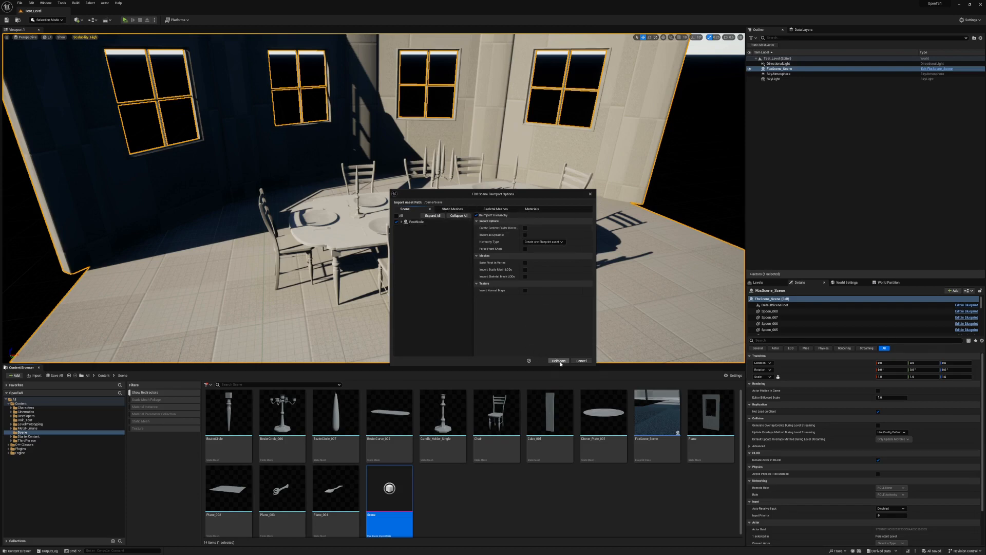
{"action": "left_click", "coordinate": [558, 361]}
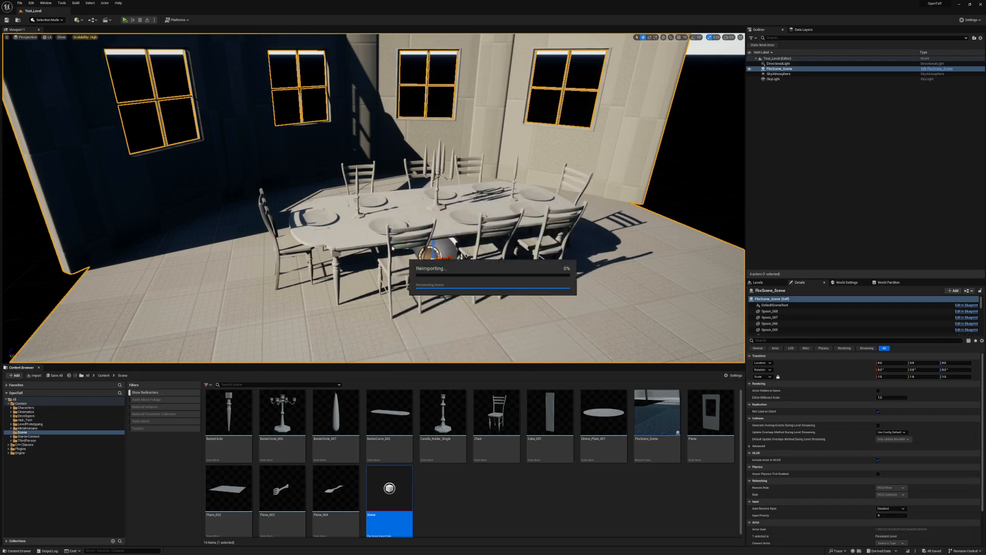